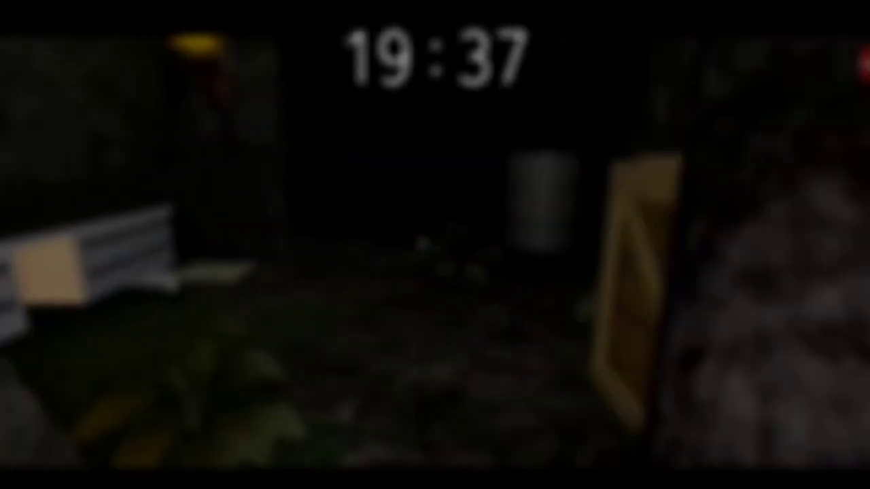
pyautogui.moveTo(436, 245)
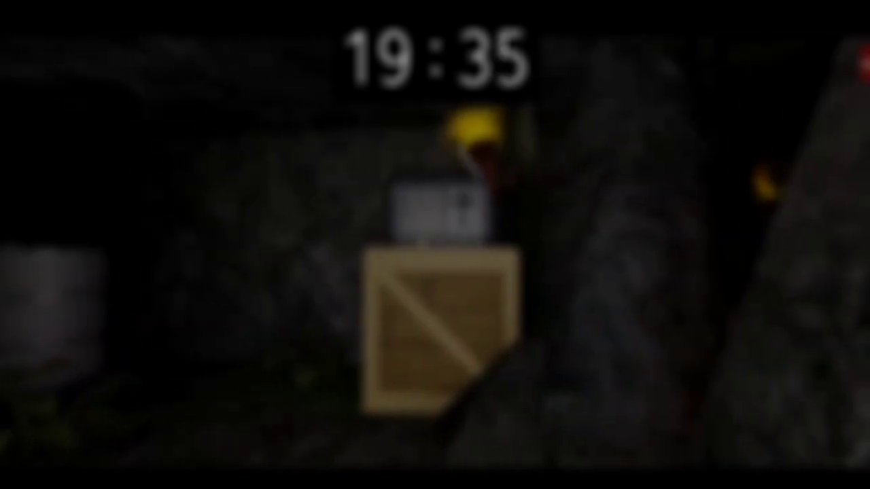